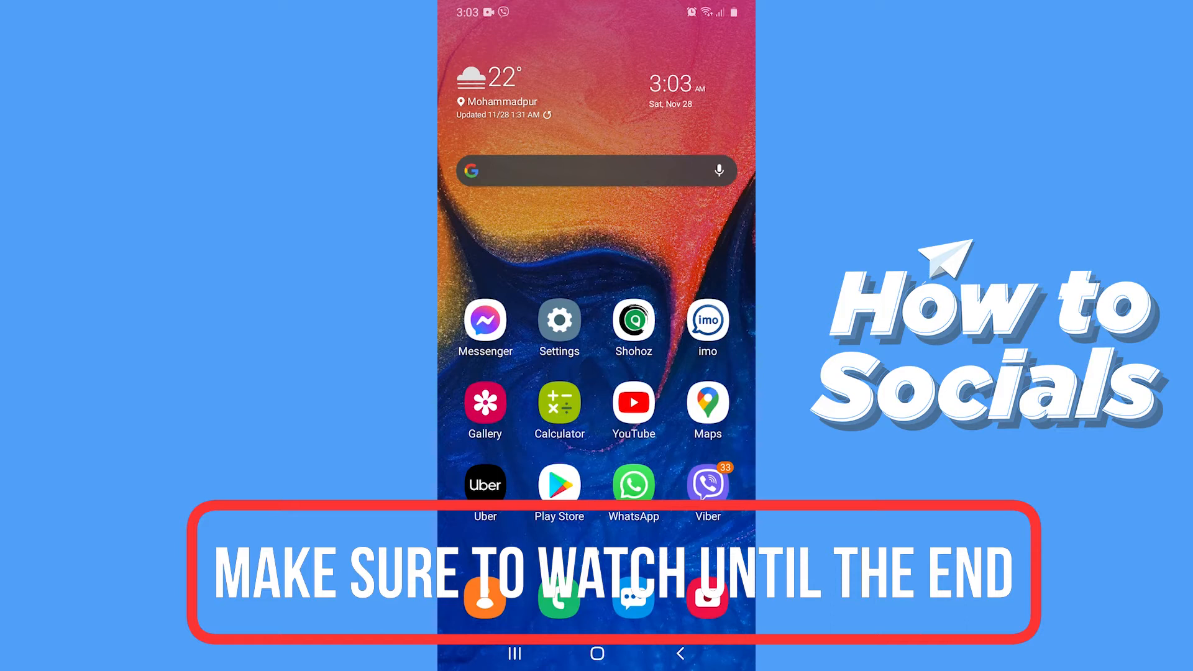
# Swipe left to the app page containing LINE
pyautogui.hscroll(-3)
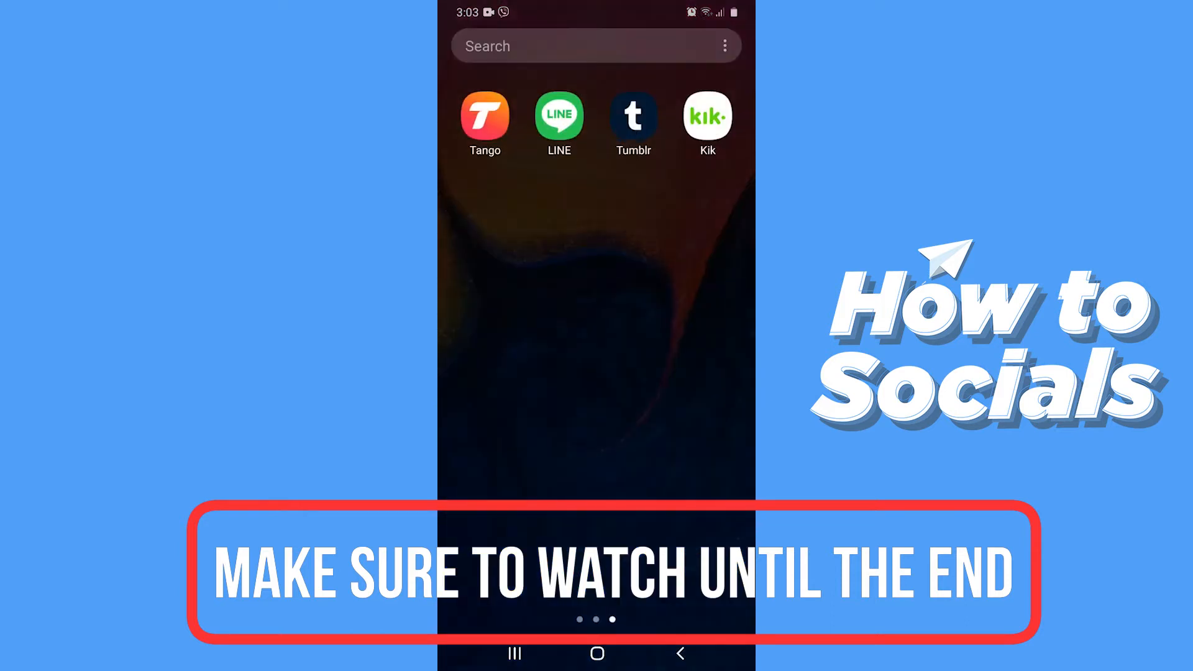
# Open LINE and start creating a new group
pyautogui.click(558, 116)
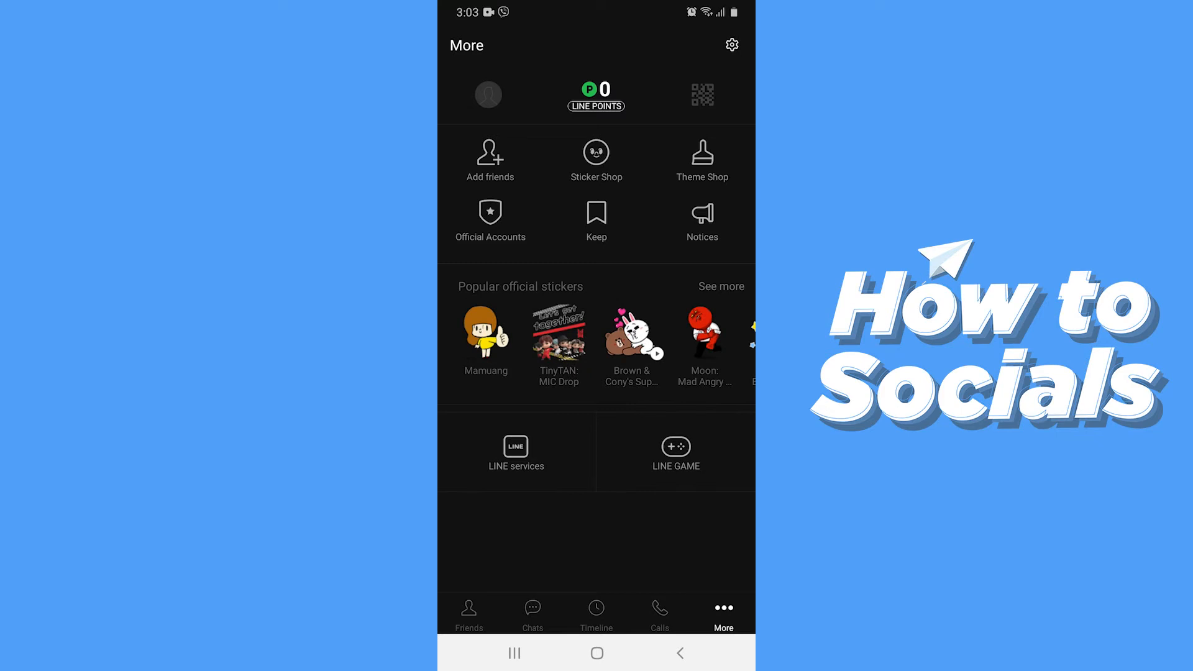
pyautogui.click(491, 160)
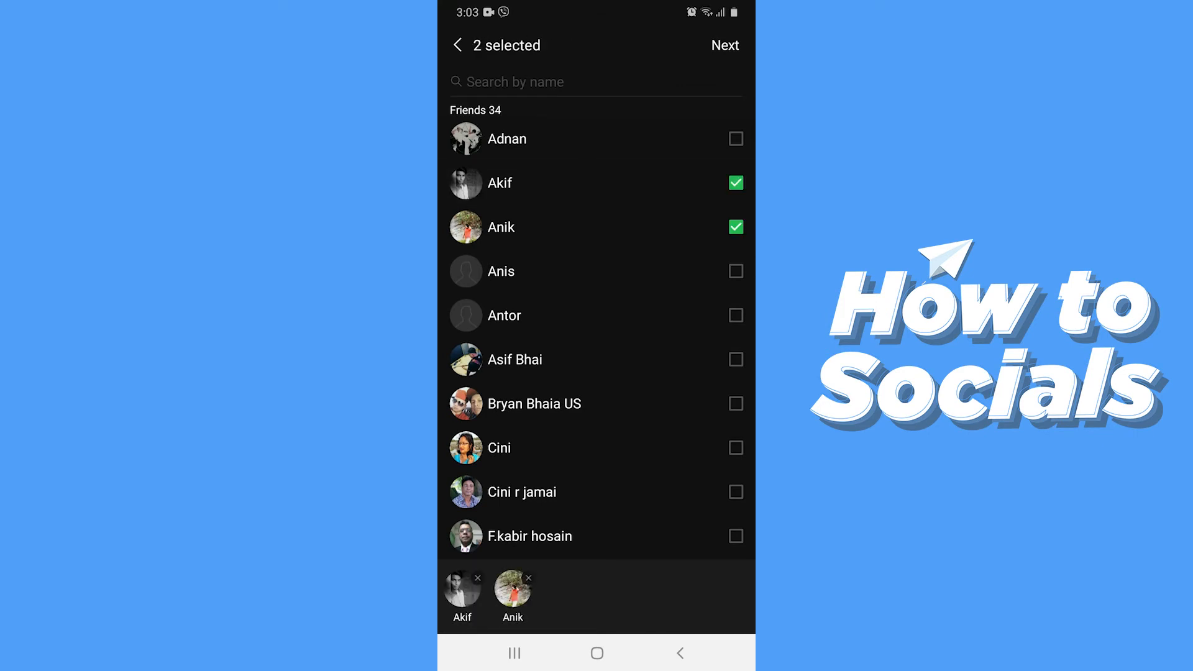
pyautogui.scroll(-3)
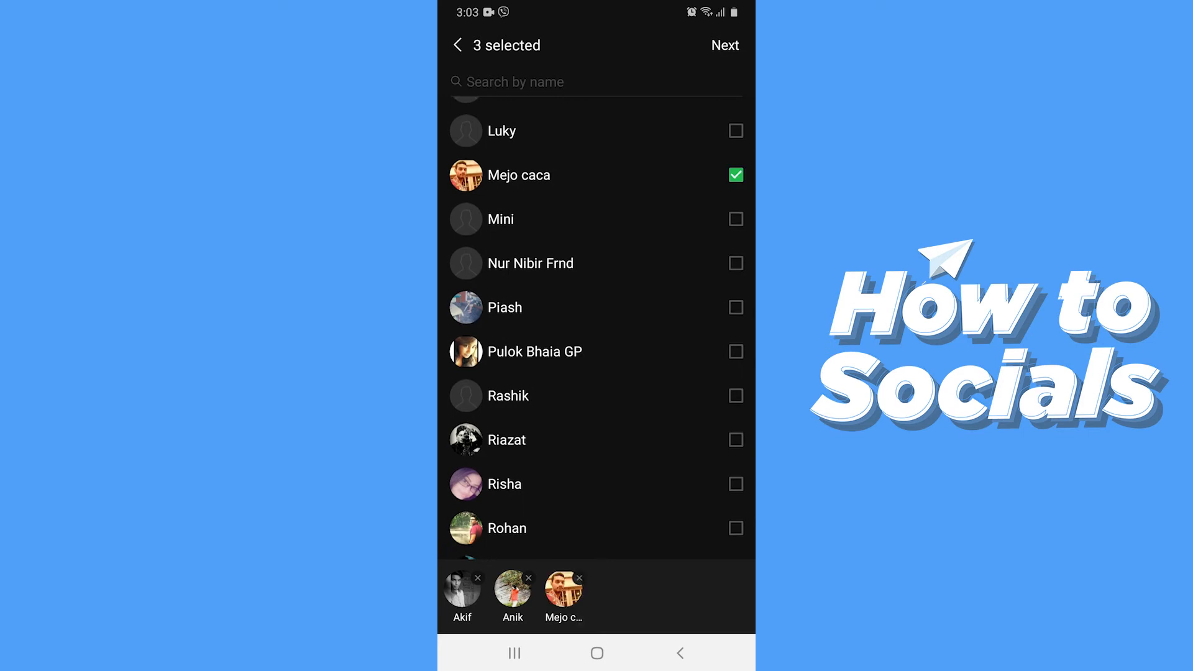
pyautogui.scroll(-3)
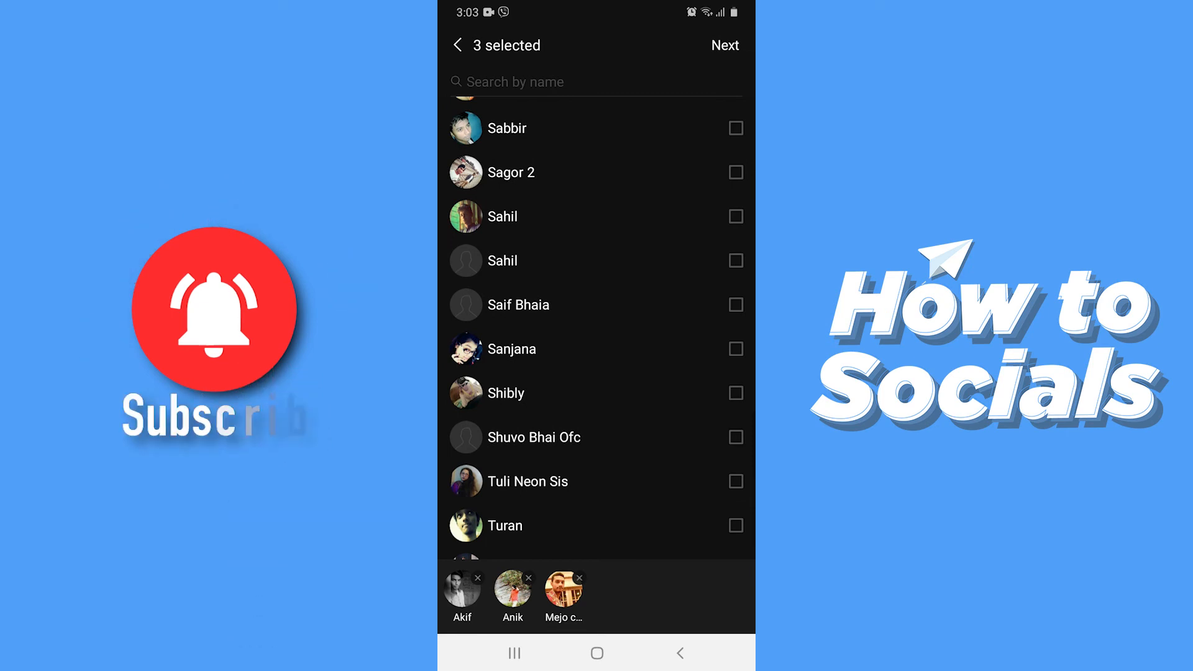
pyautogui.scroll(-3)
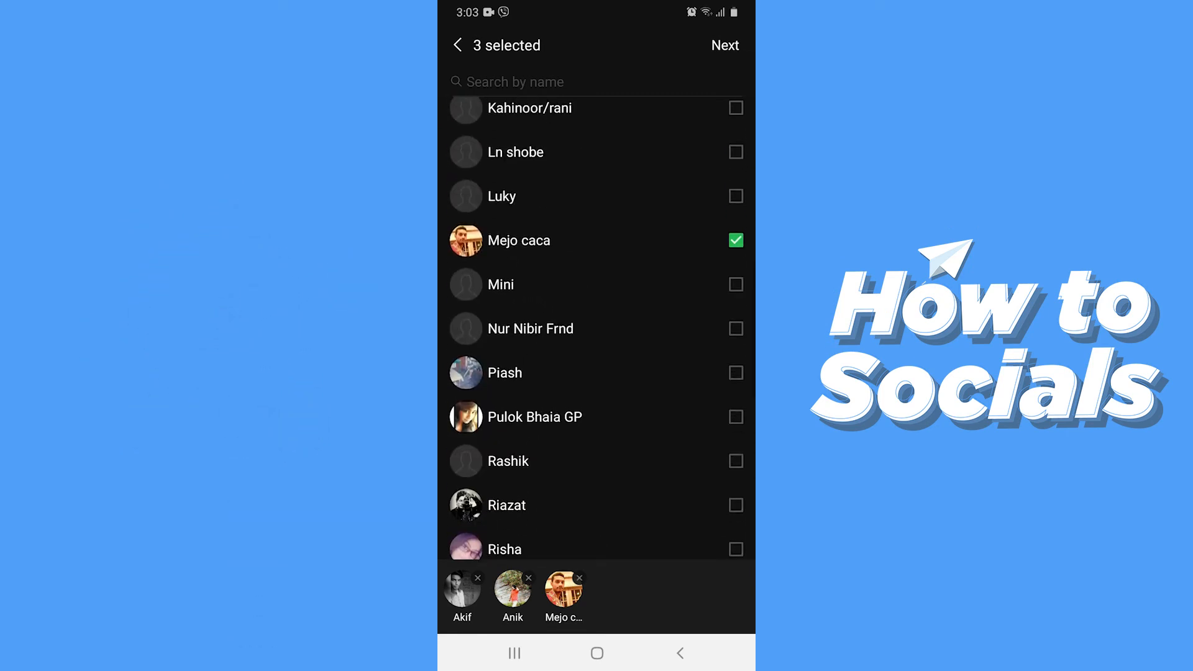
pyautogui.click(724, 45)
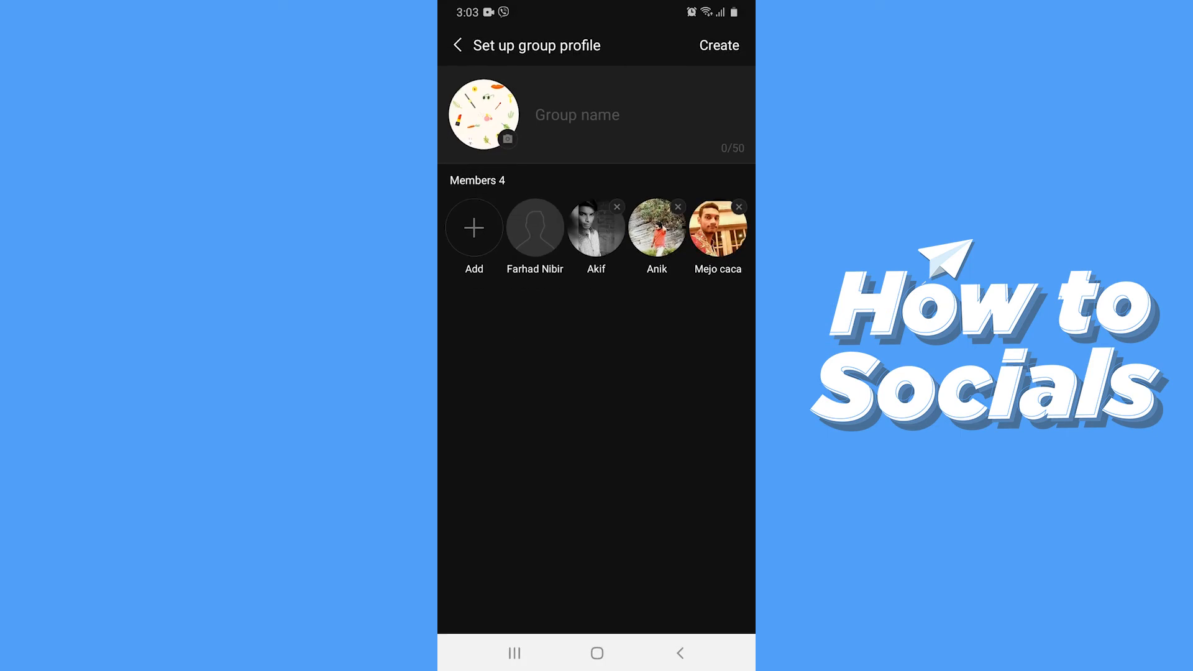
# Type 'Group' into the group name field
pyautogui.write('Grou')
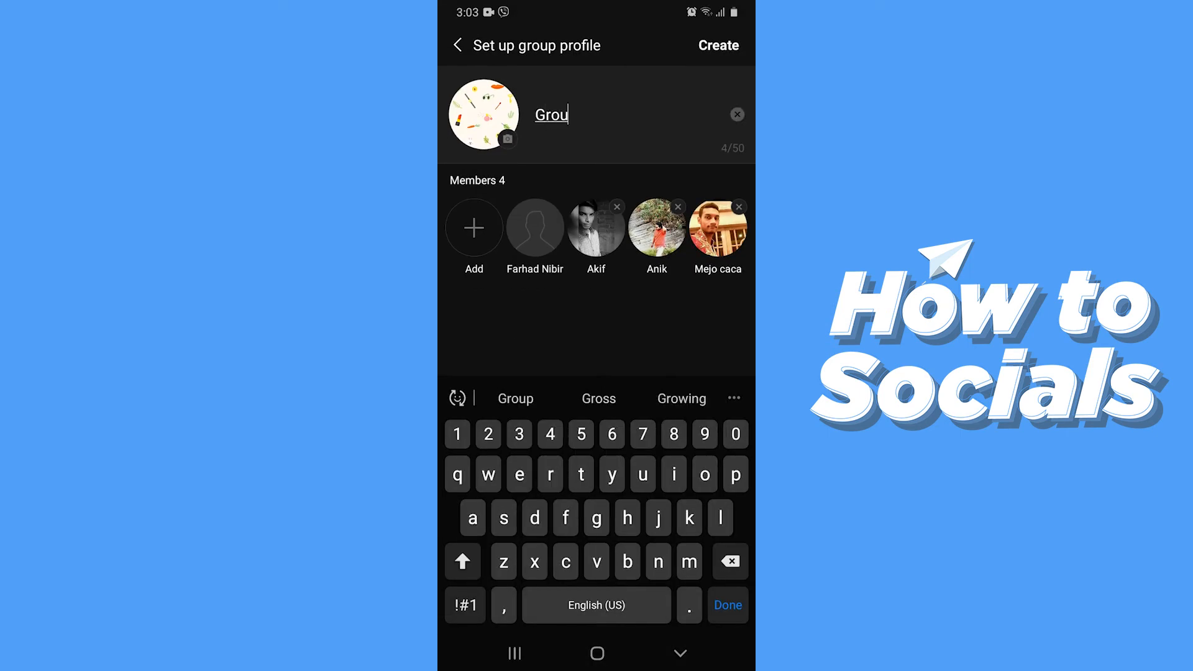
pyautogui.write('p')
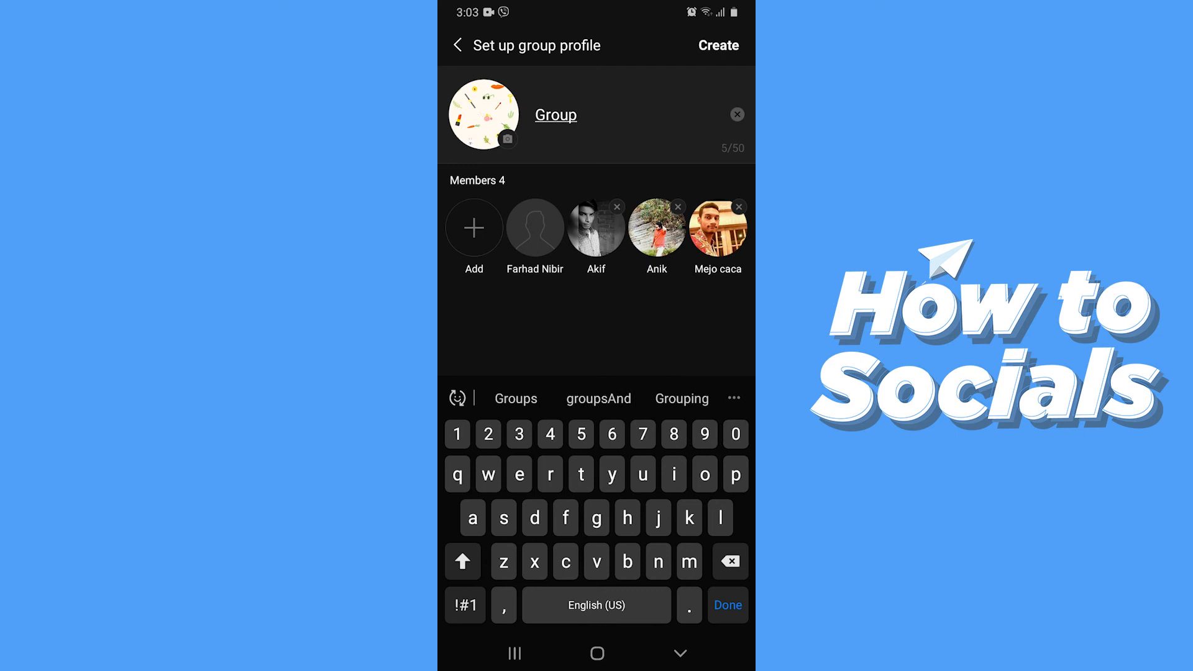
pyautogui.click(556, 114)
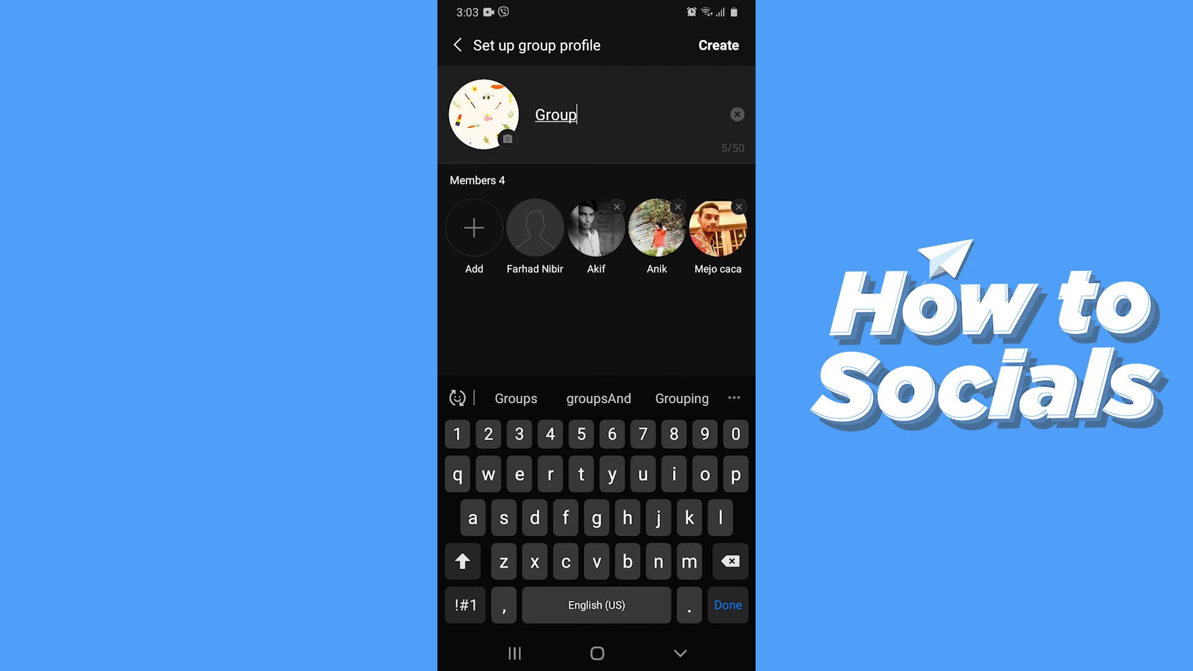